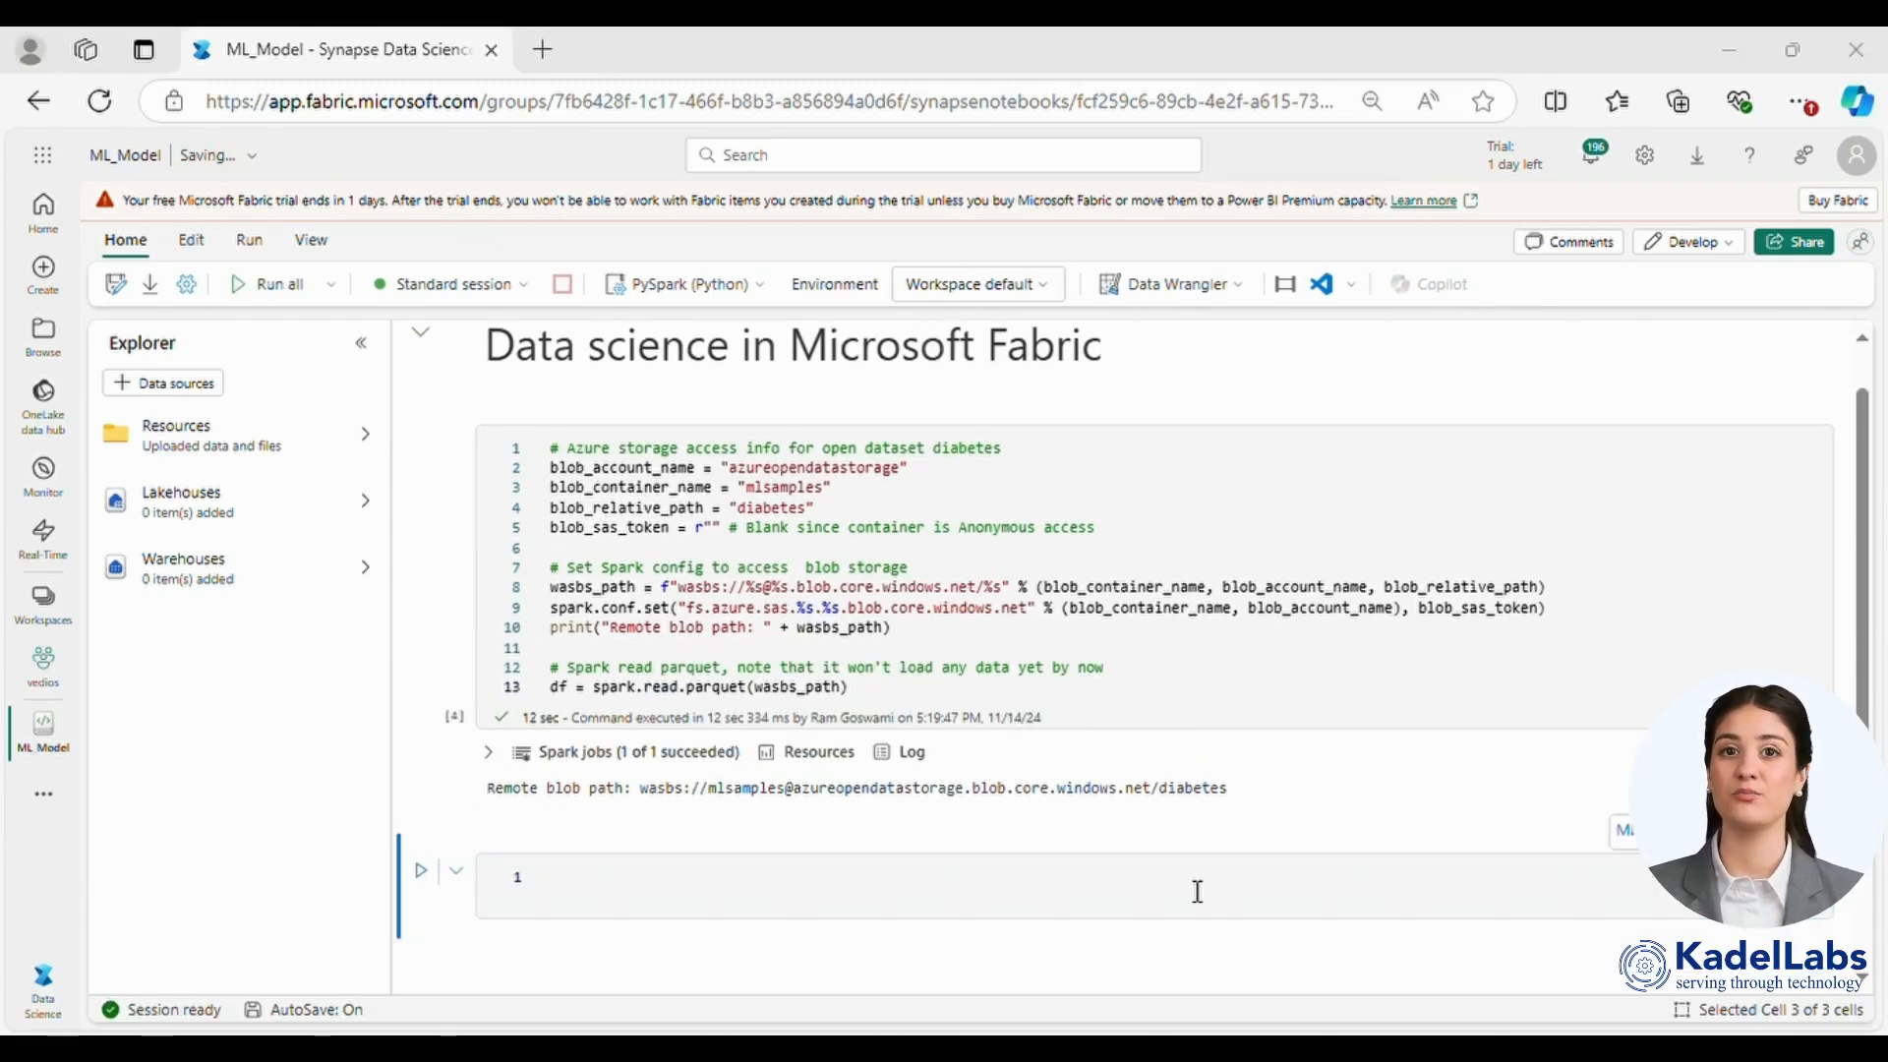
Step: Run display(df) to show the loaded diabetes DataFrame as a table
type("display(df)")
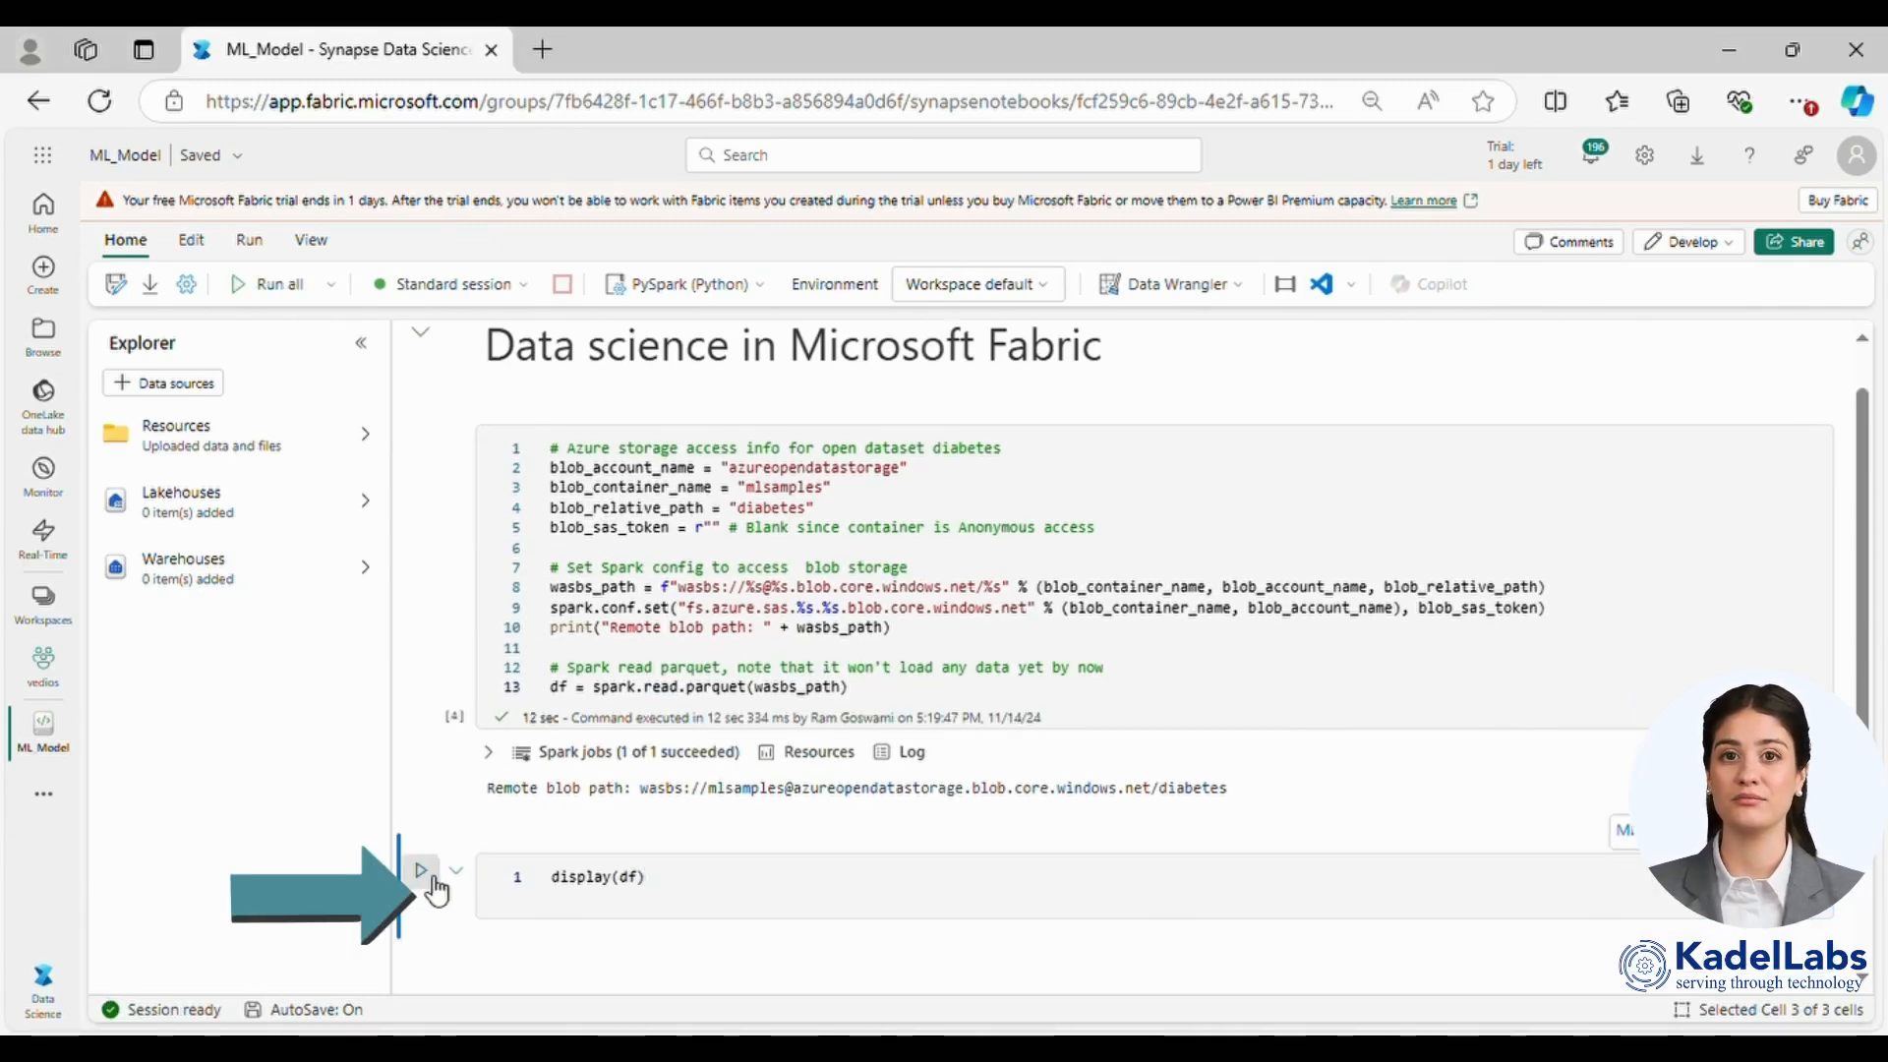
left_click(421, 869)
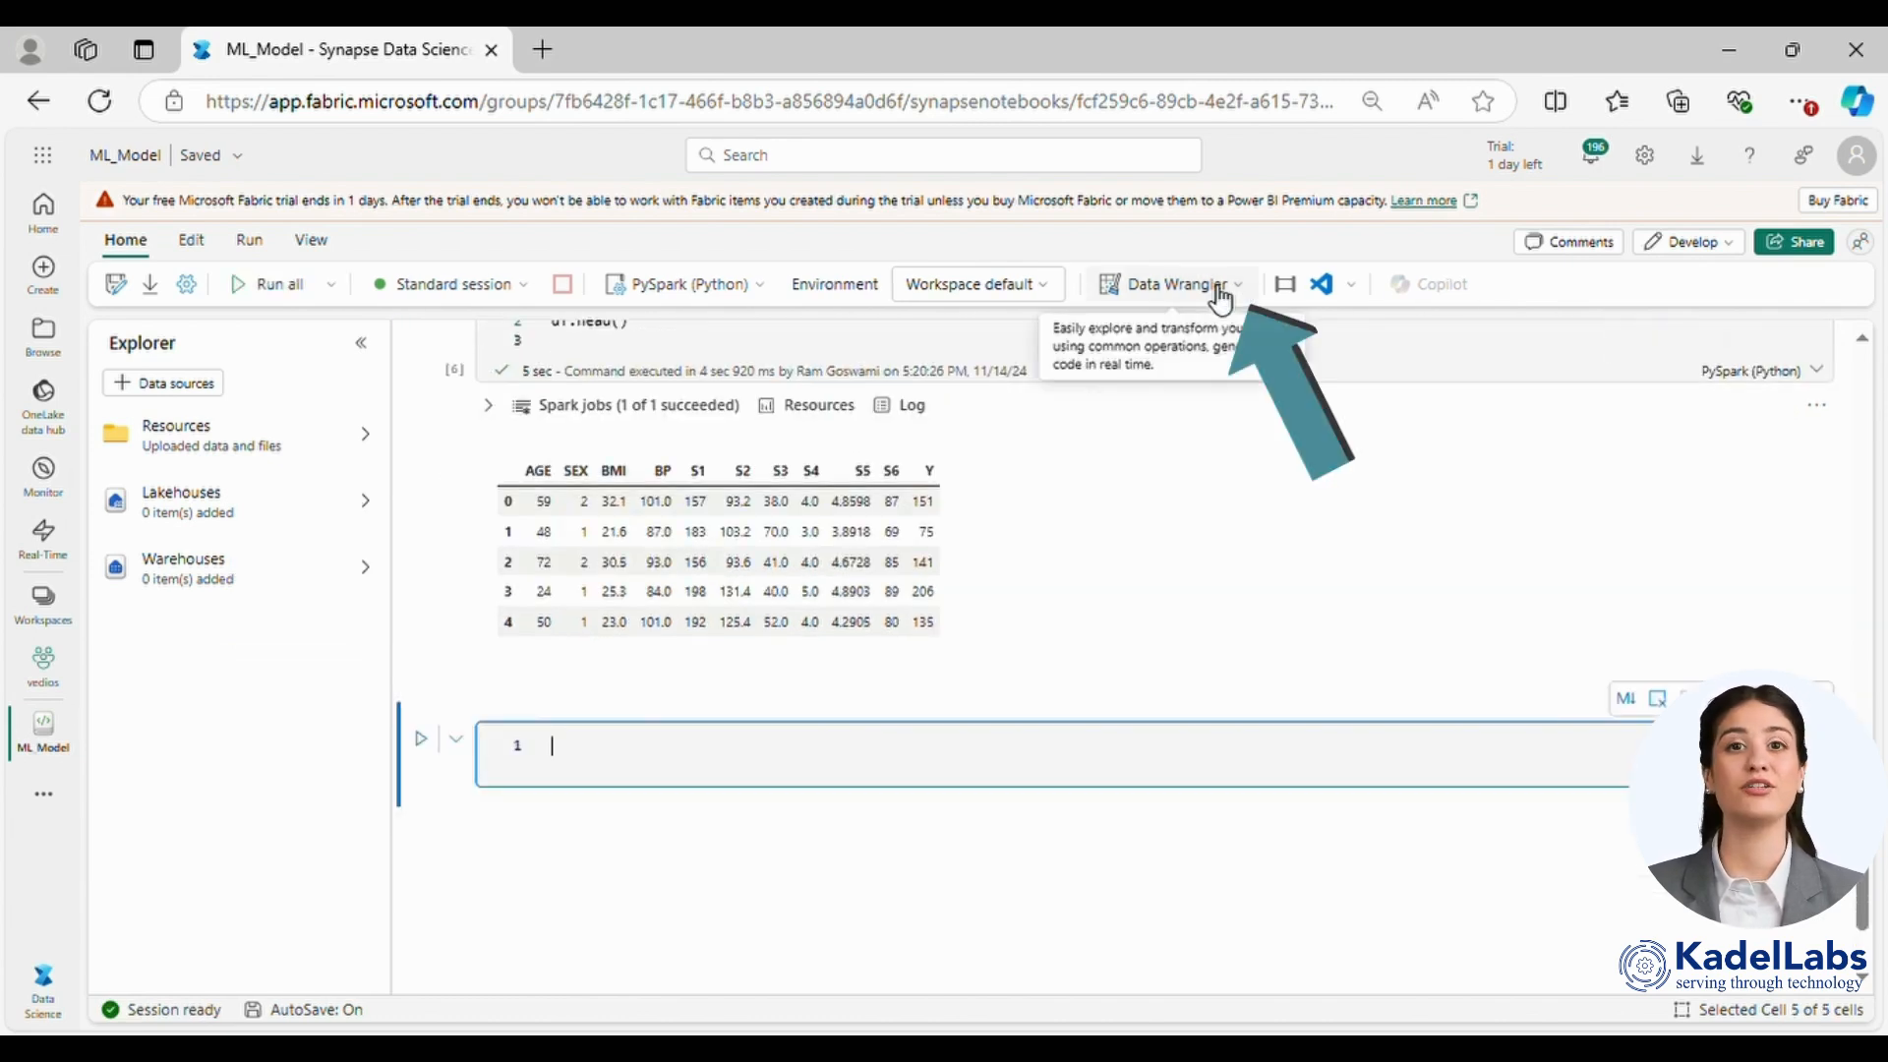
Step: Use Data Wrangler on df to apply a Risk column formula (df['Y'] > 211.5).astype(int)
left_click(1188, 283)
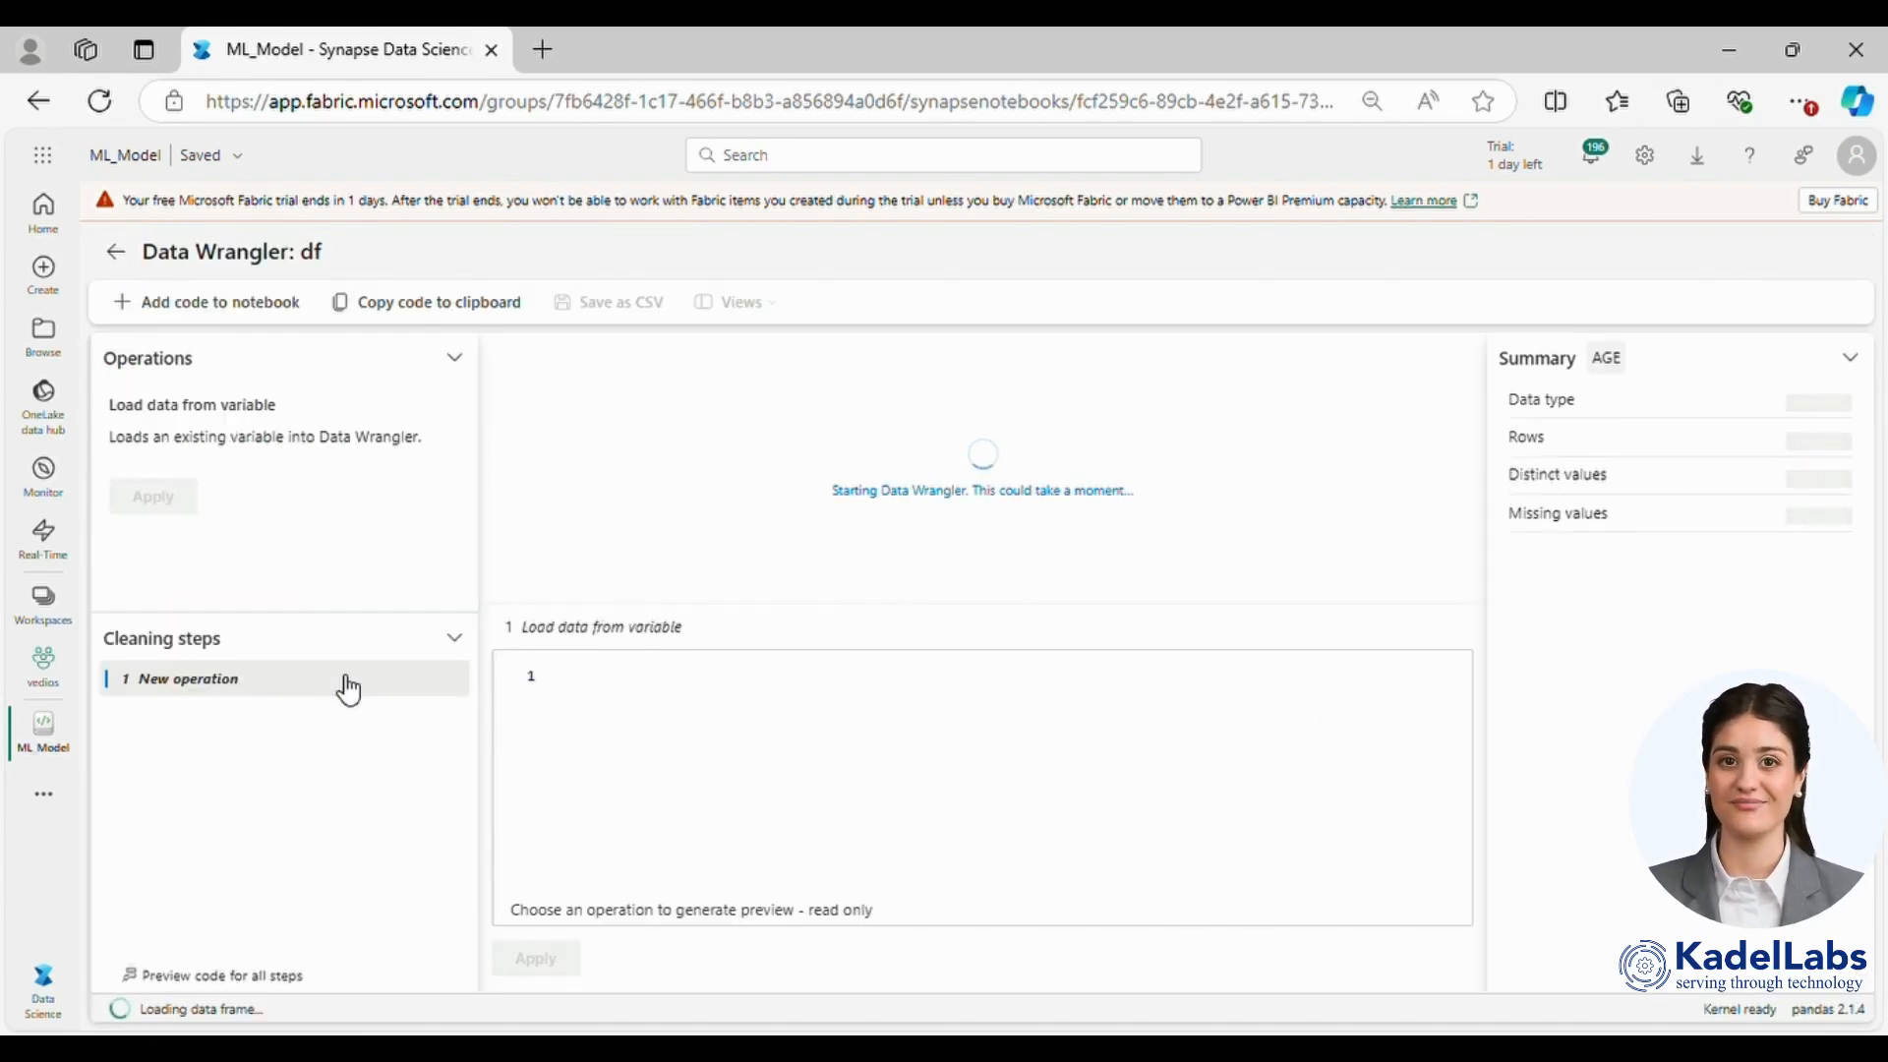
mouse_move(604, 553)
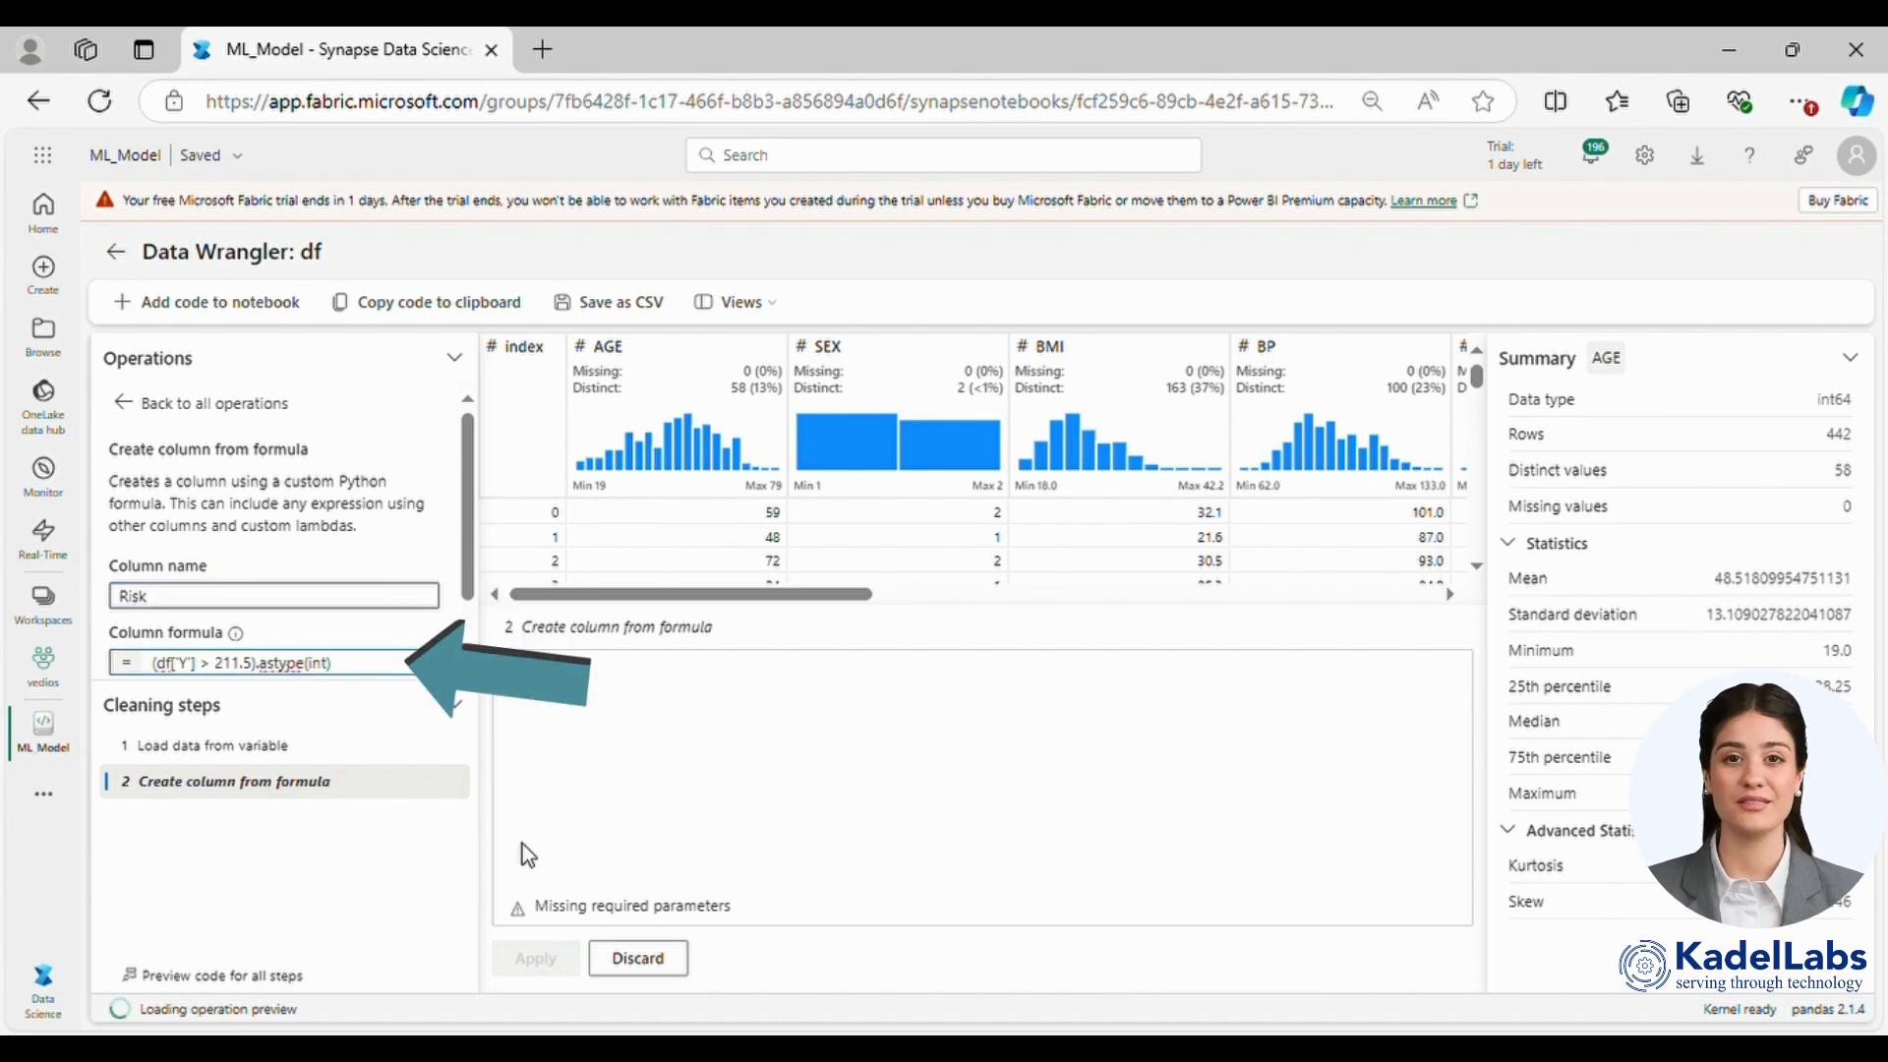
left_click(535, 957)
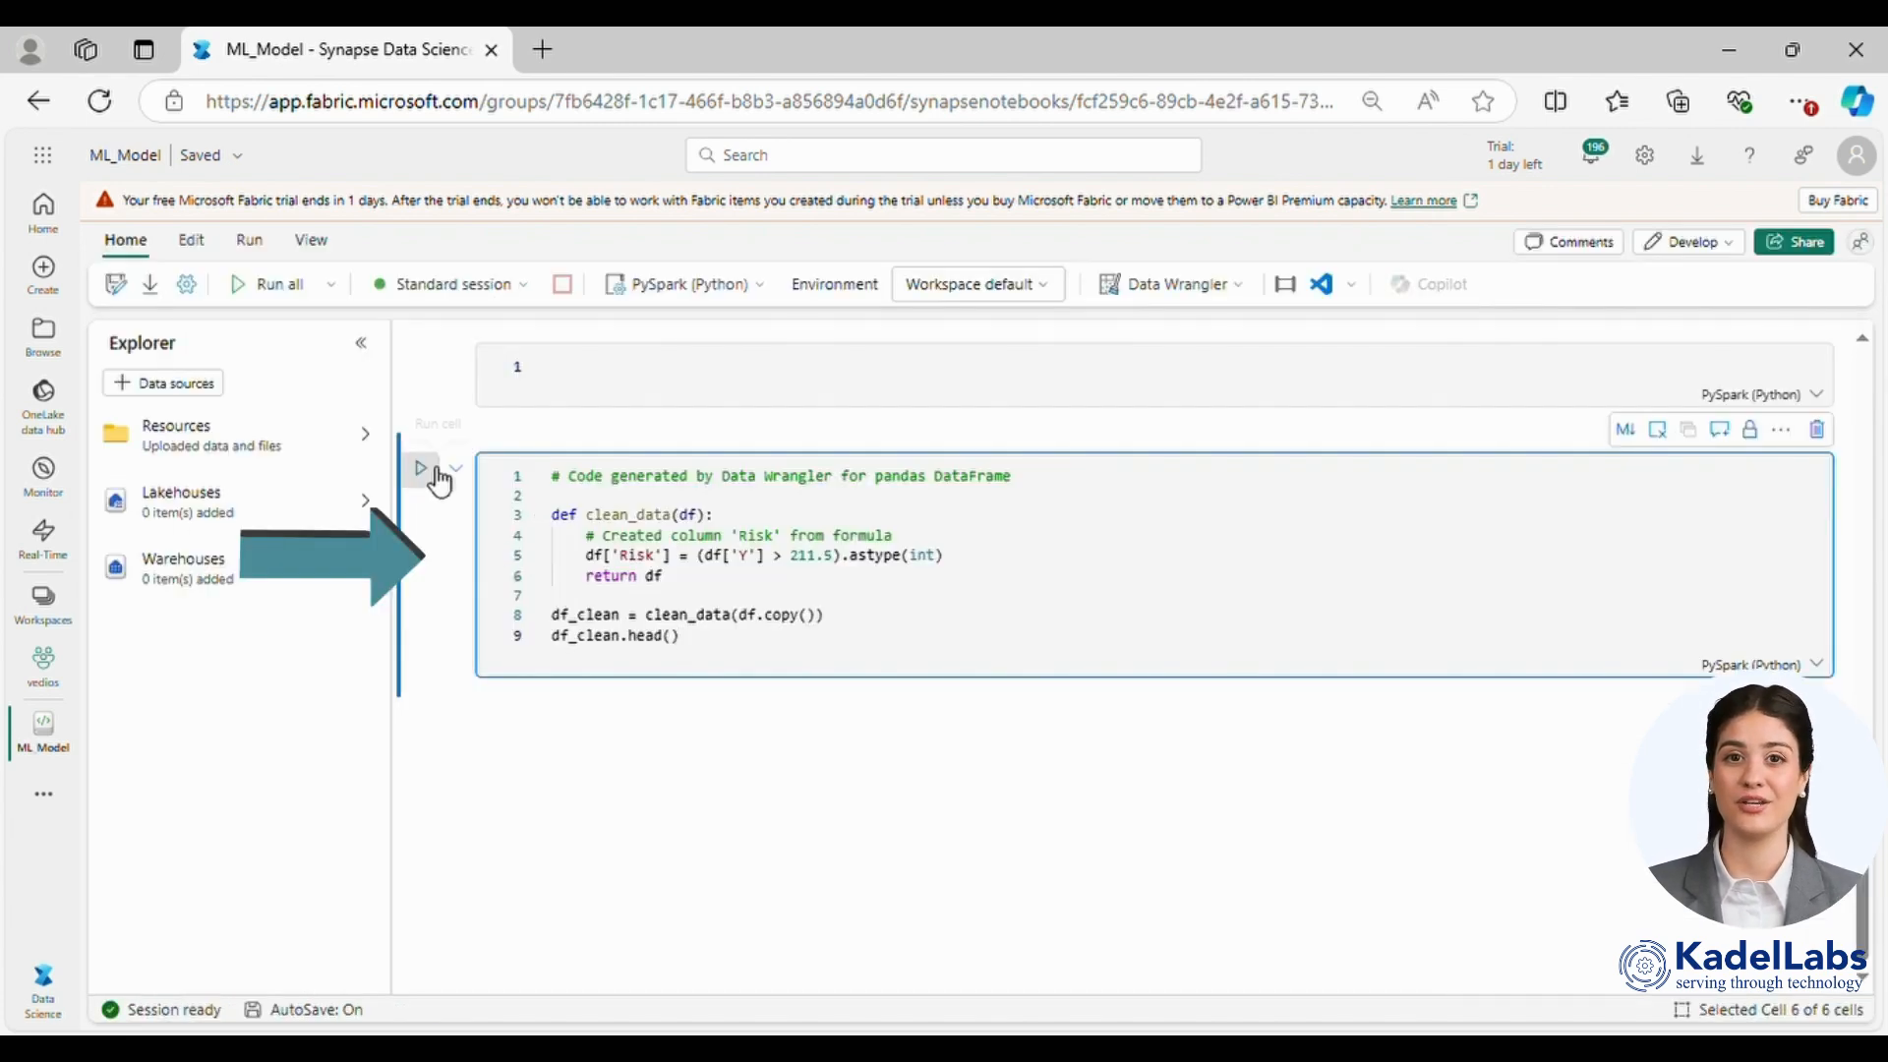
Step: Run the Risk-column code and df_clean.describe(), then begin the sklearn imports cell
left_click(419, 468)
type("df_clean.describe()")
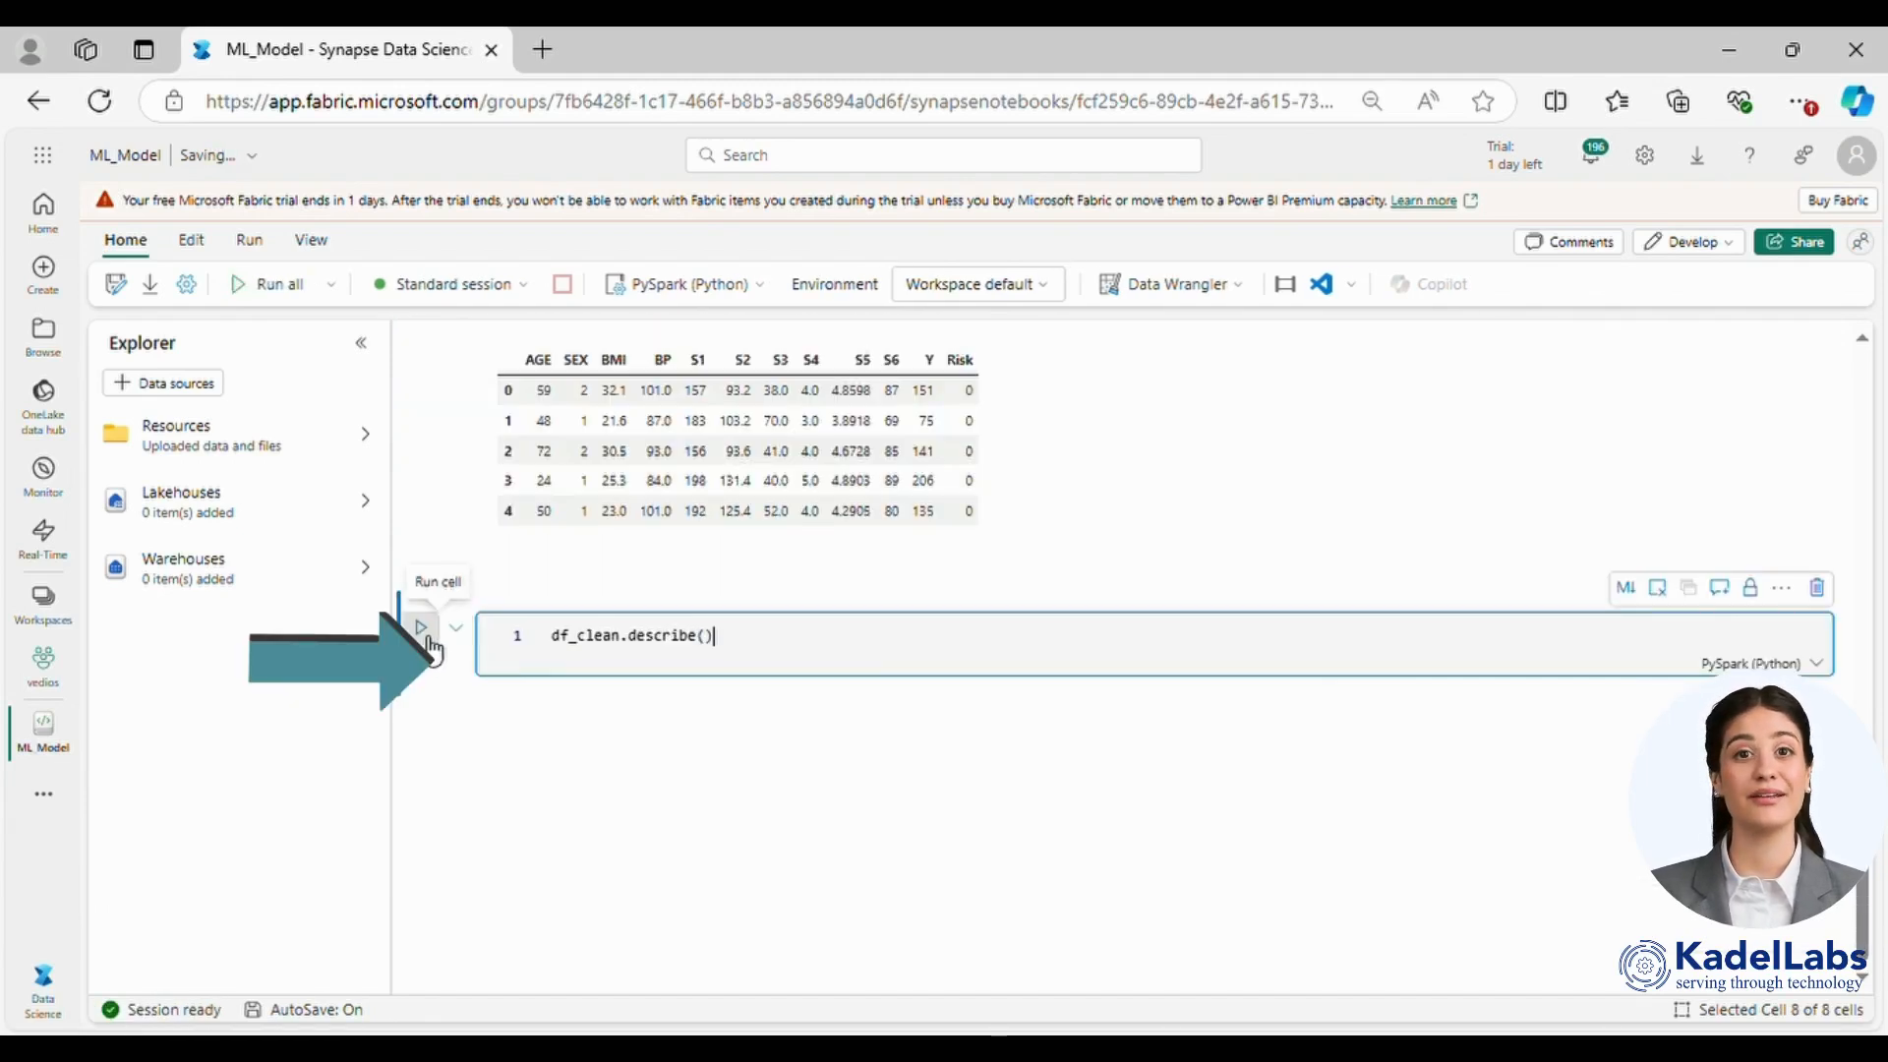
left_click(421, 627)
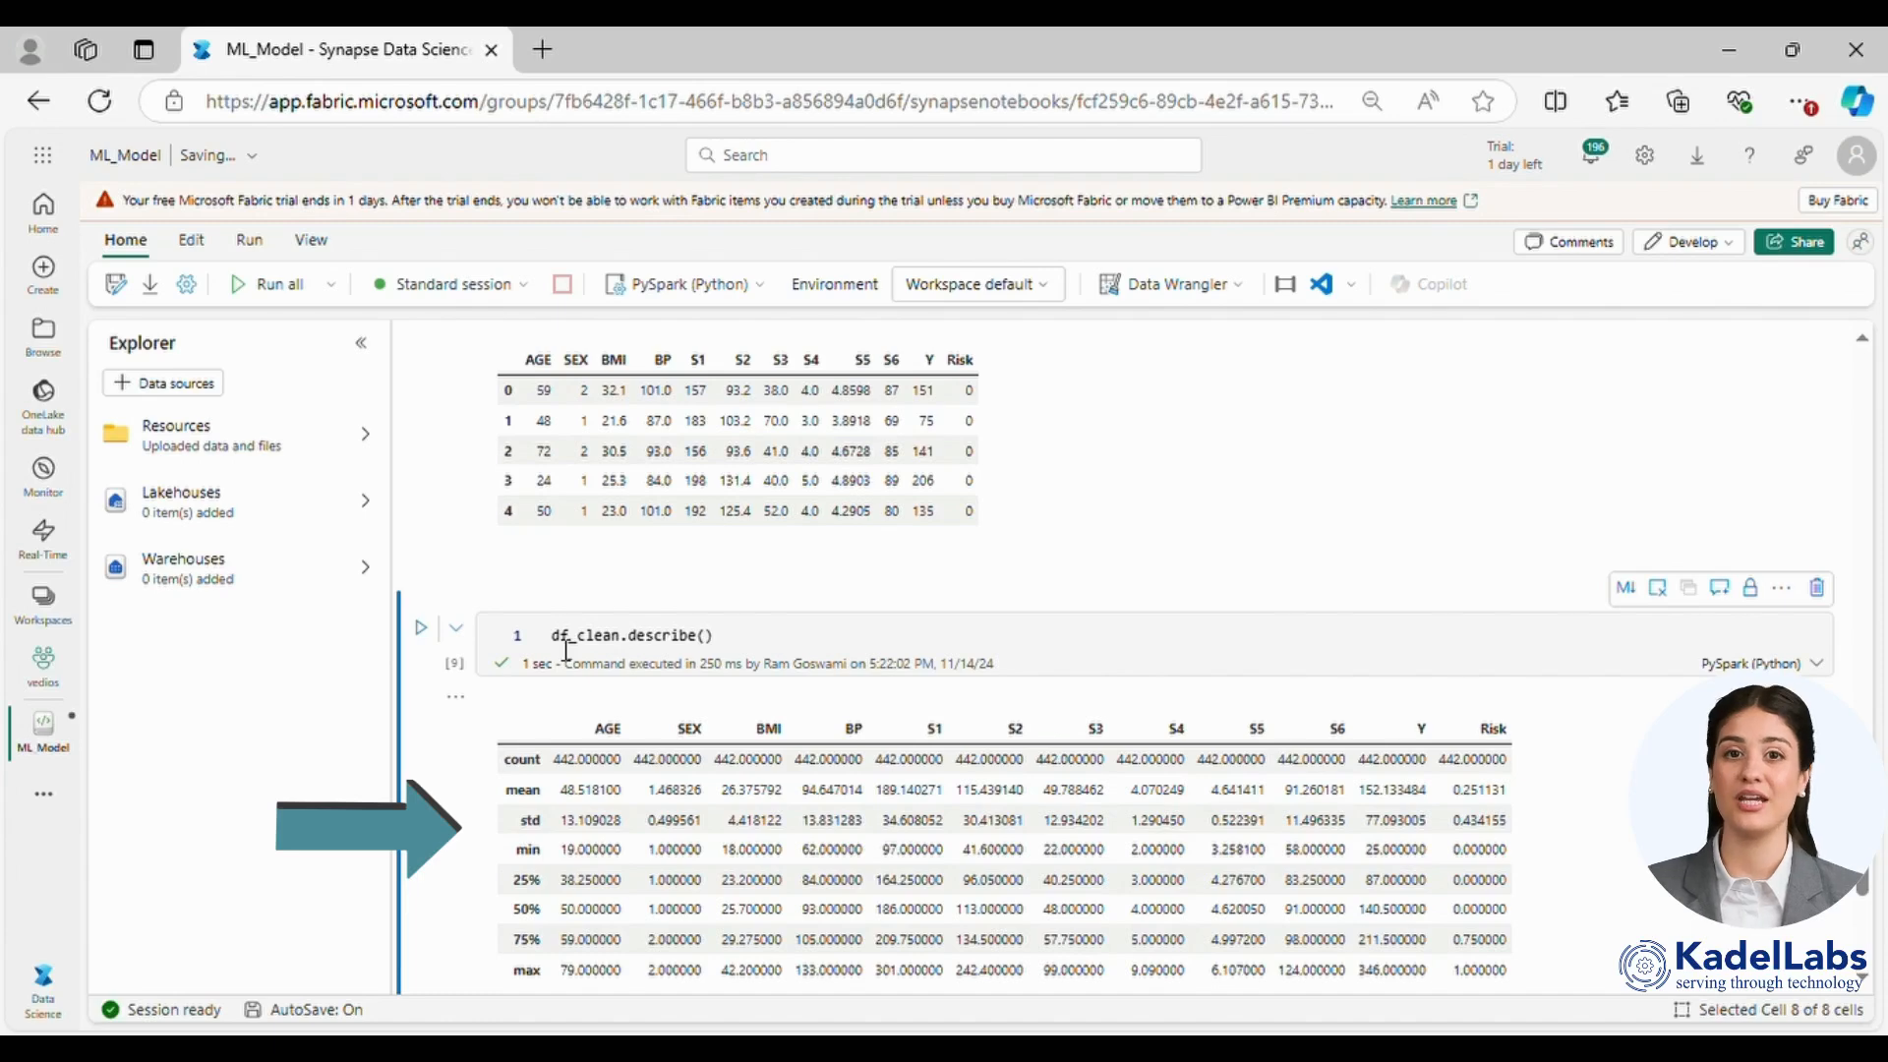
type("# Imports model from Sklearn and tra")
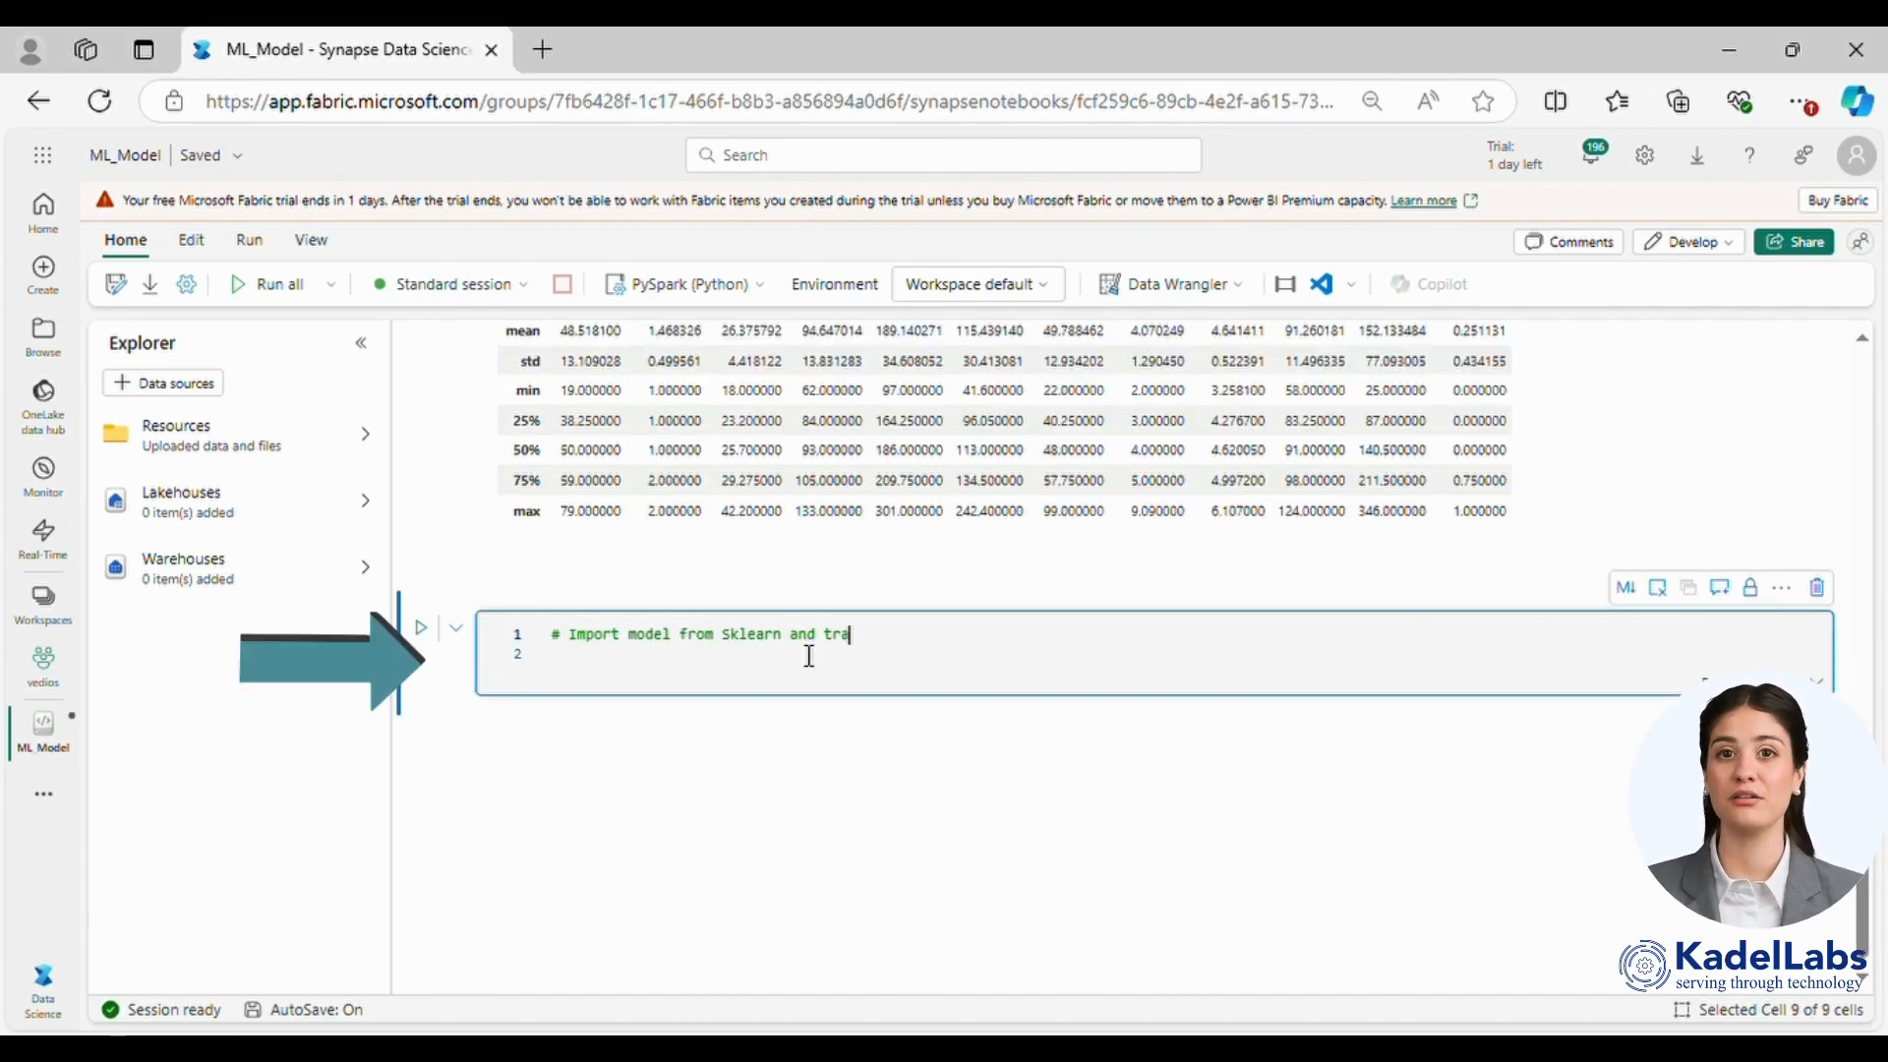
Step: Write the train_test_split cell and run mlflow.set_experiment('diabetes-regression')
type("in test split")
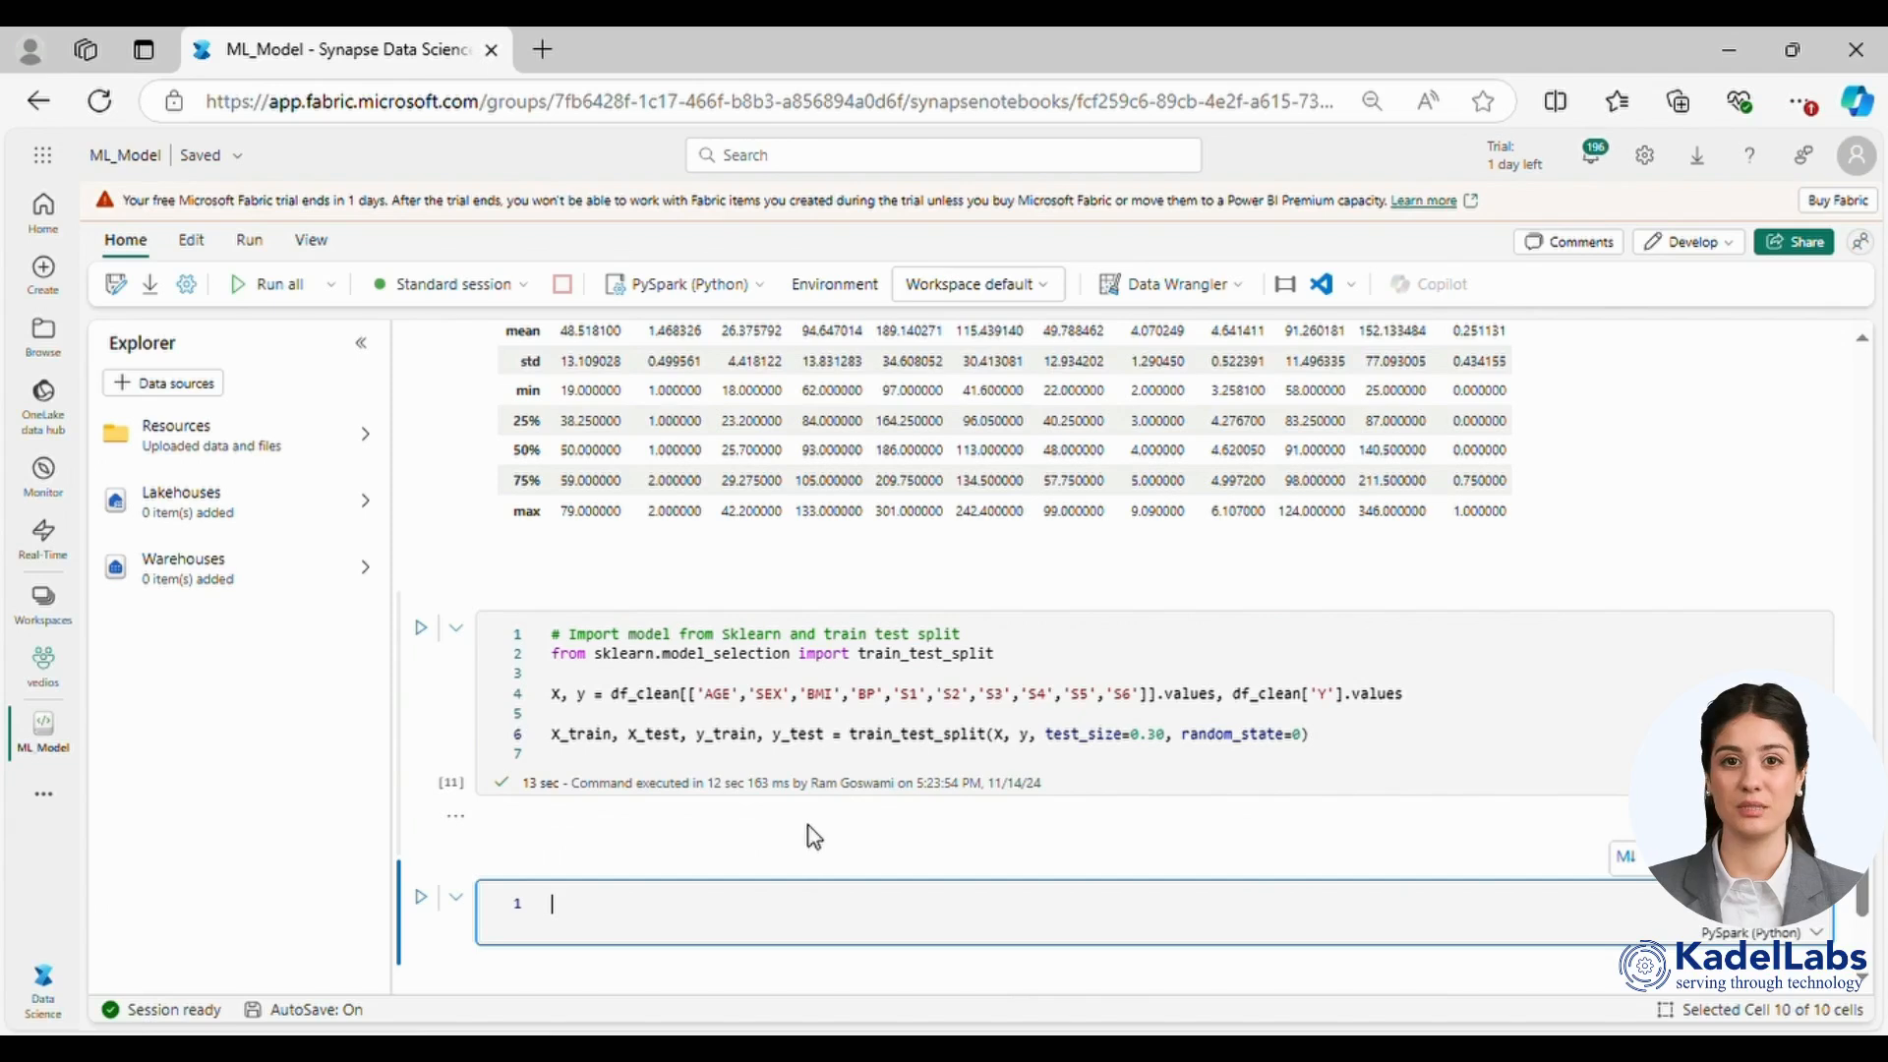
type("import mlflow")
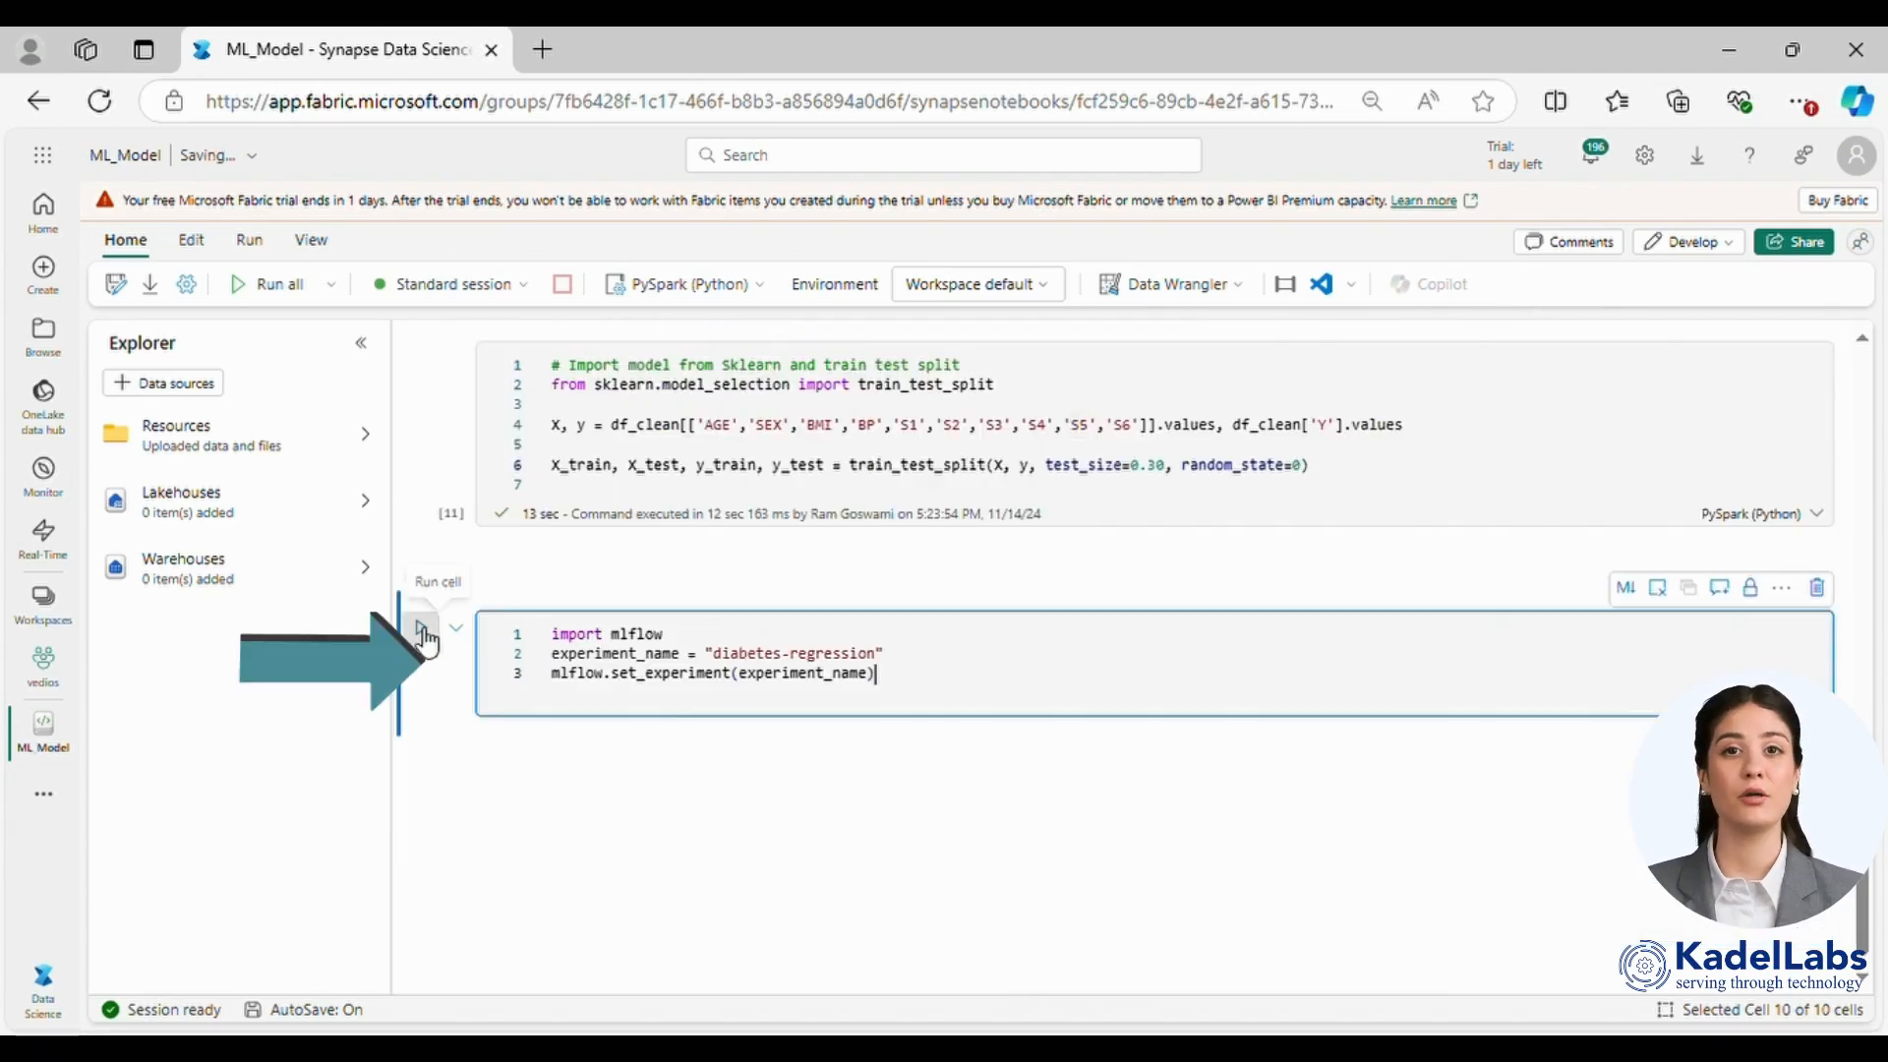
left_click(421, 629)
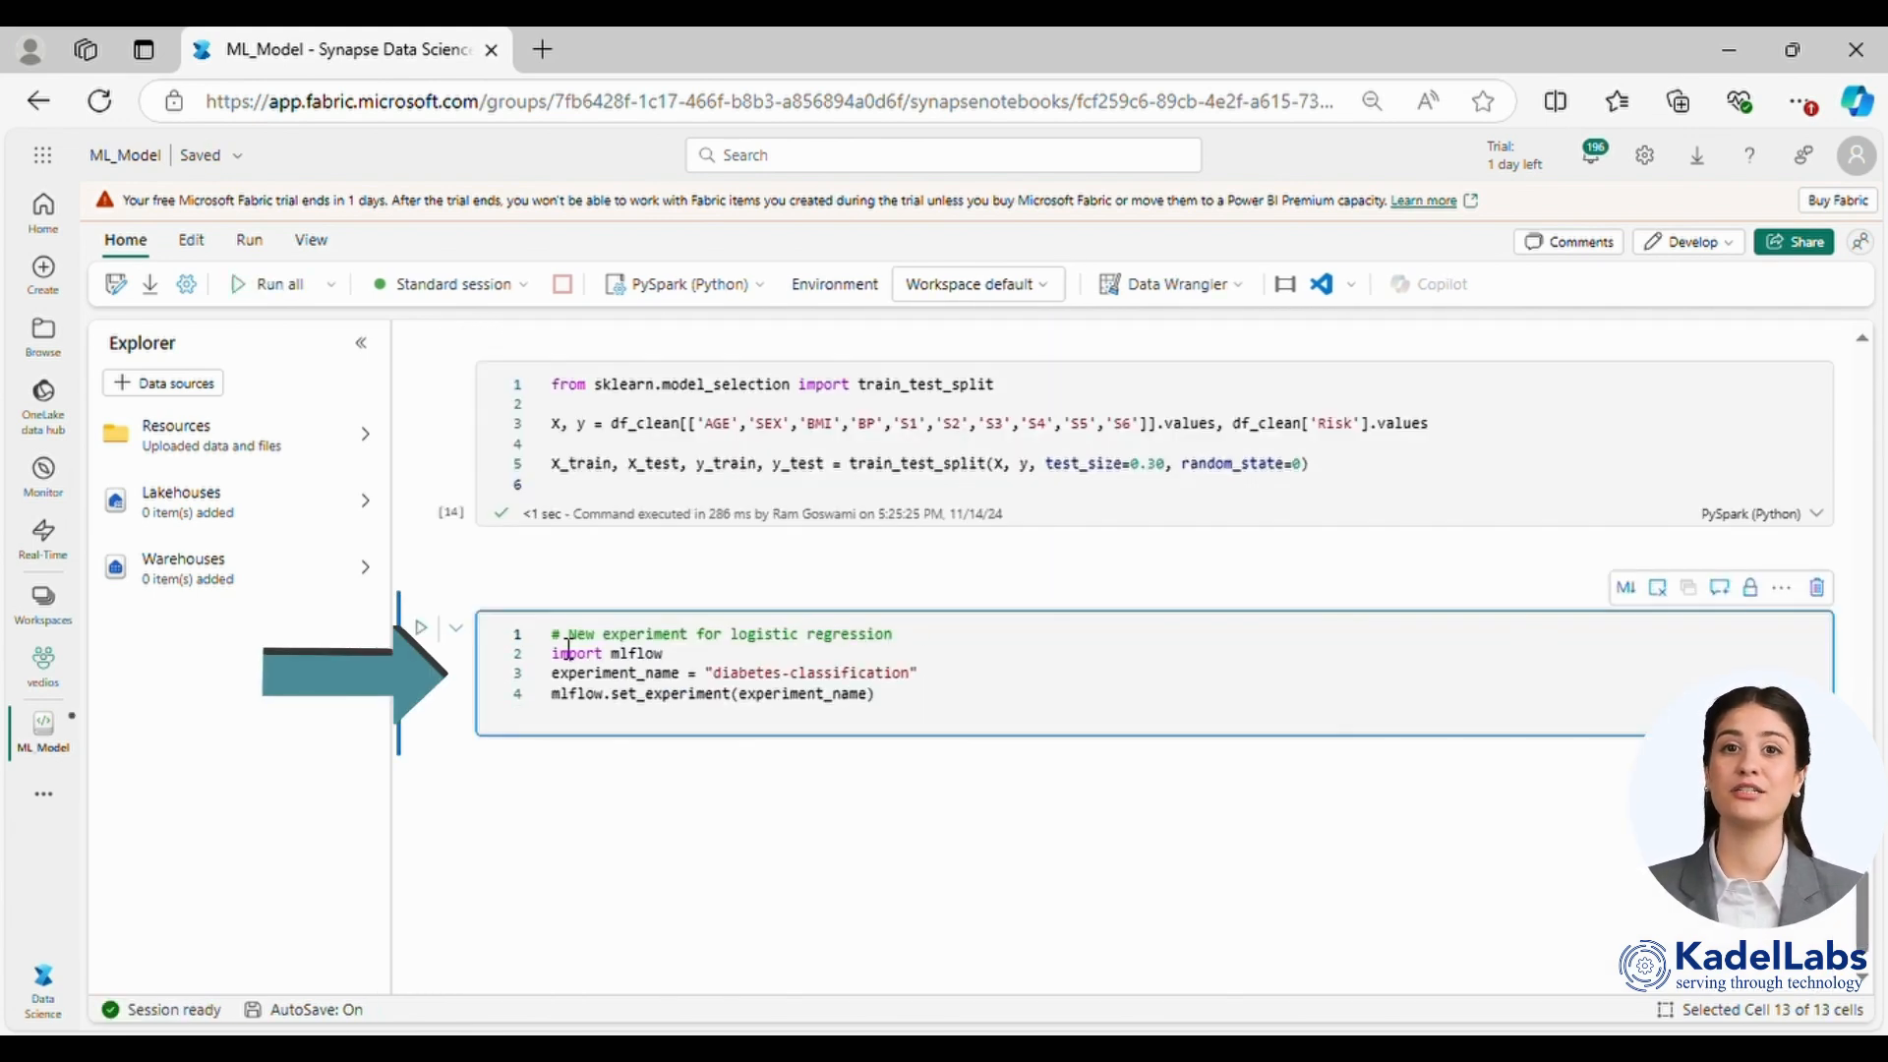
type("model for Predicti")
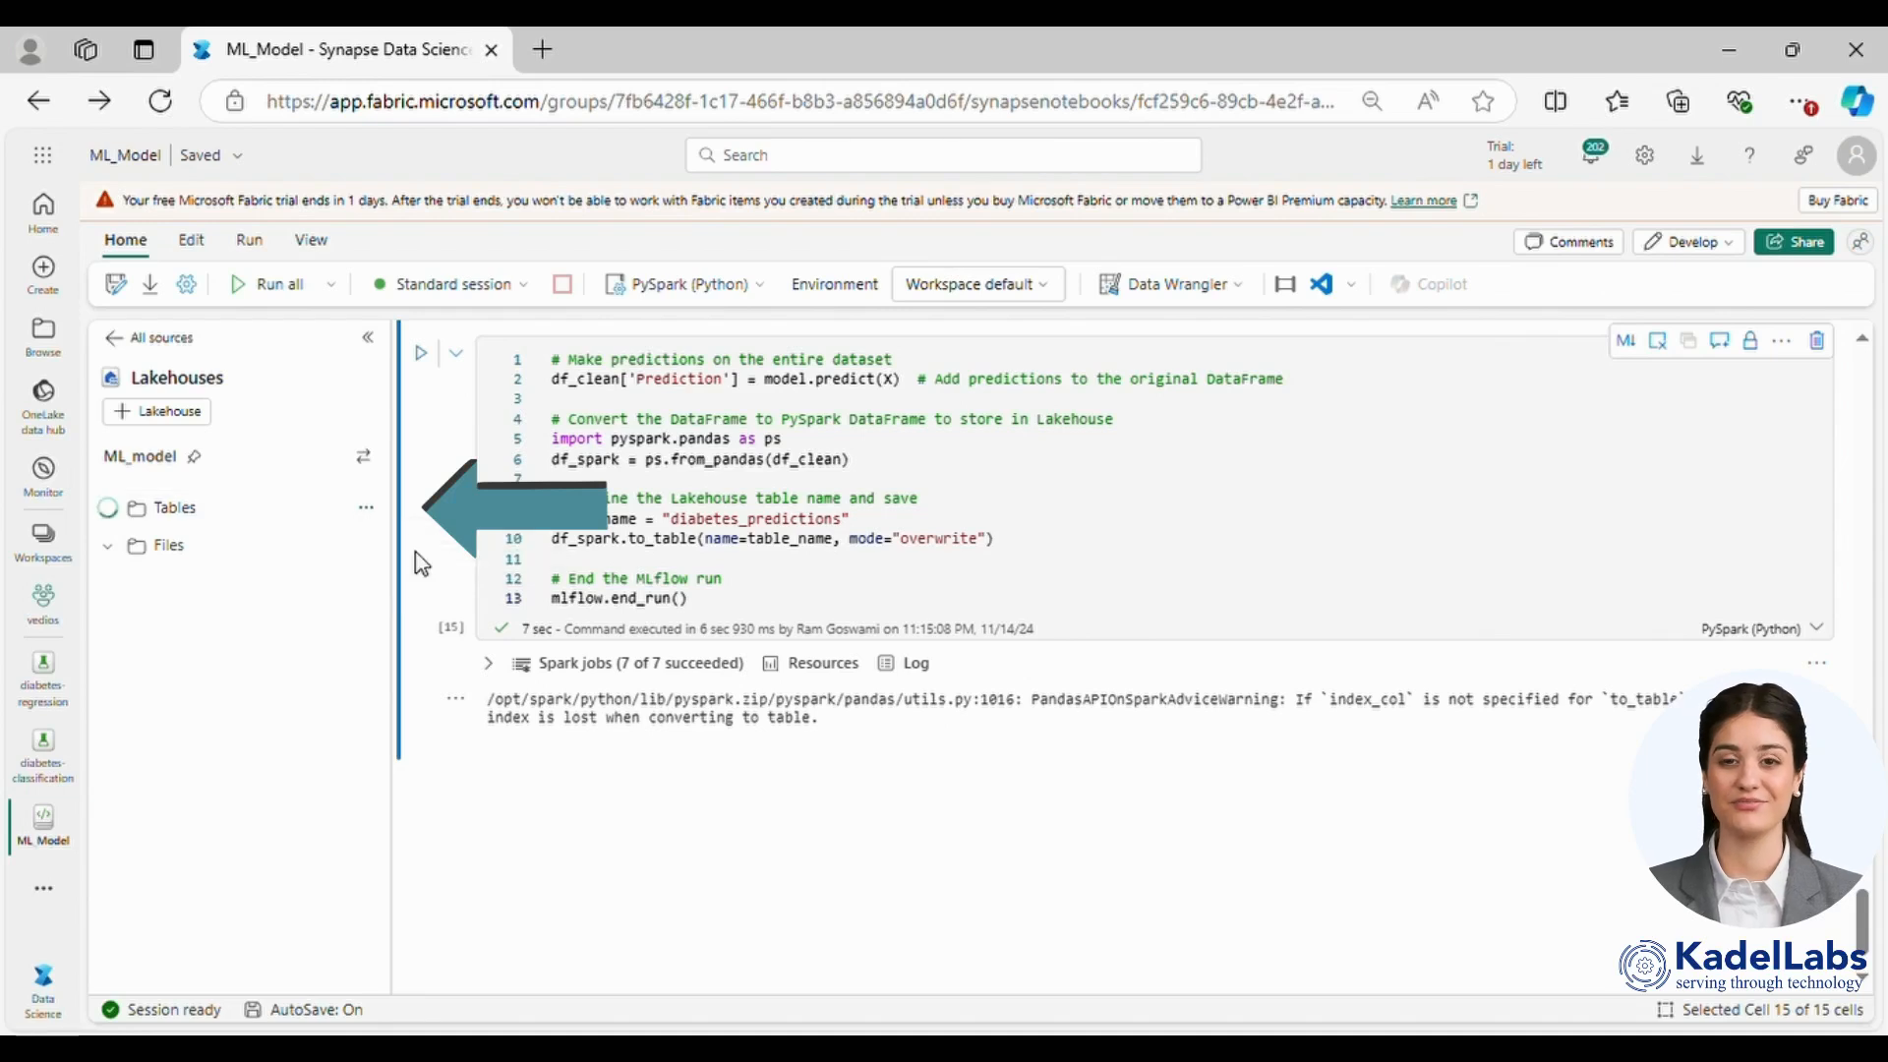
Step: Expand ML_model > Tables to reveal the diabetes_predictions table
left_click(108, 508)
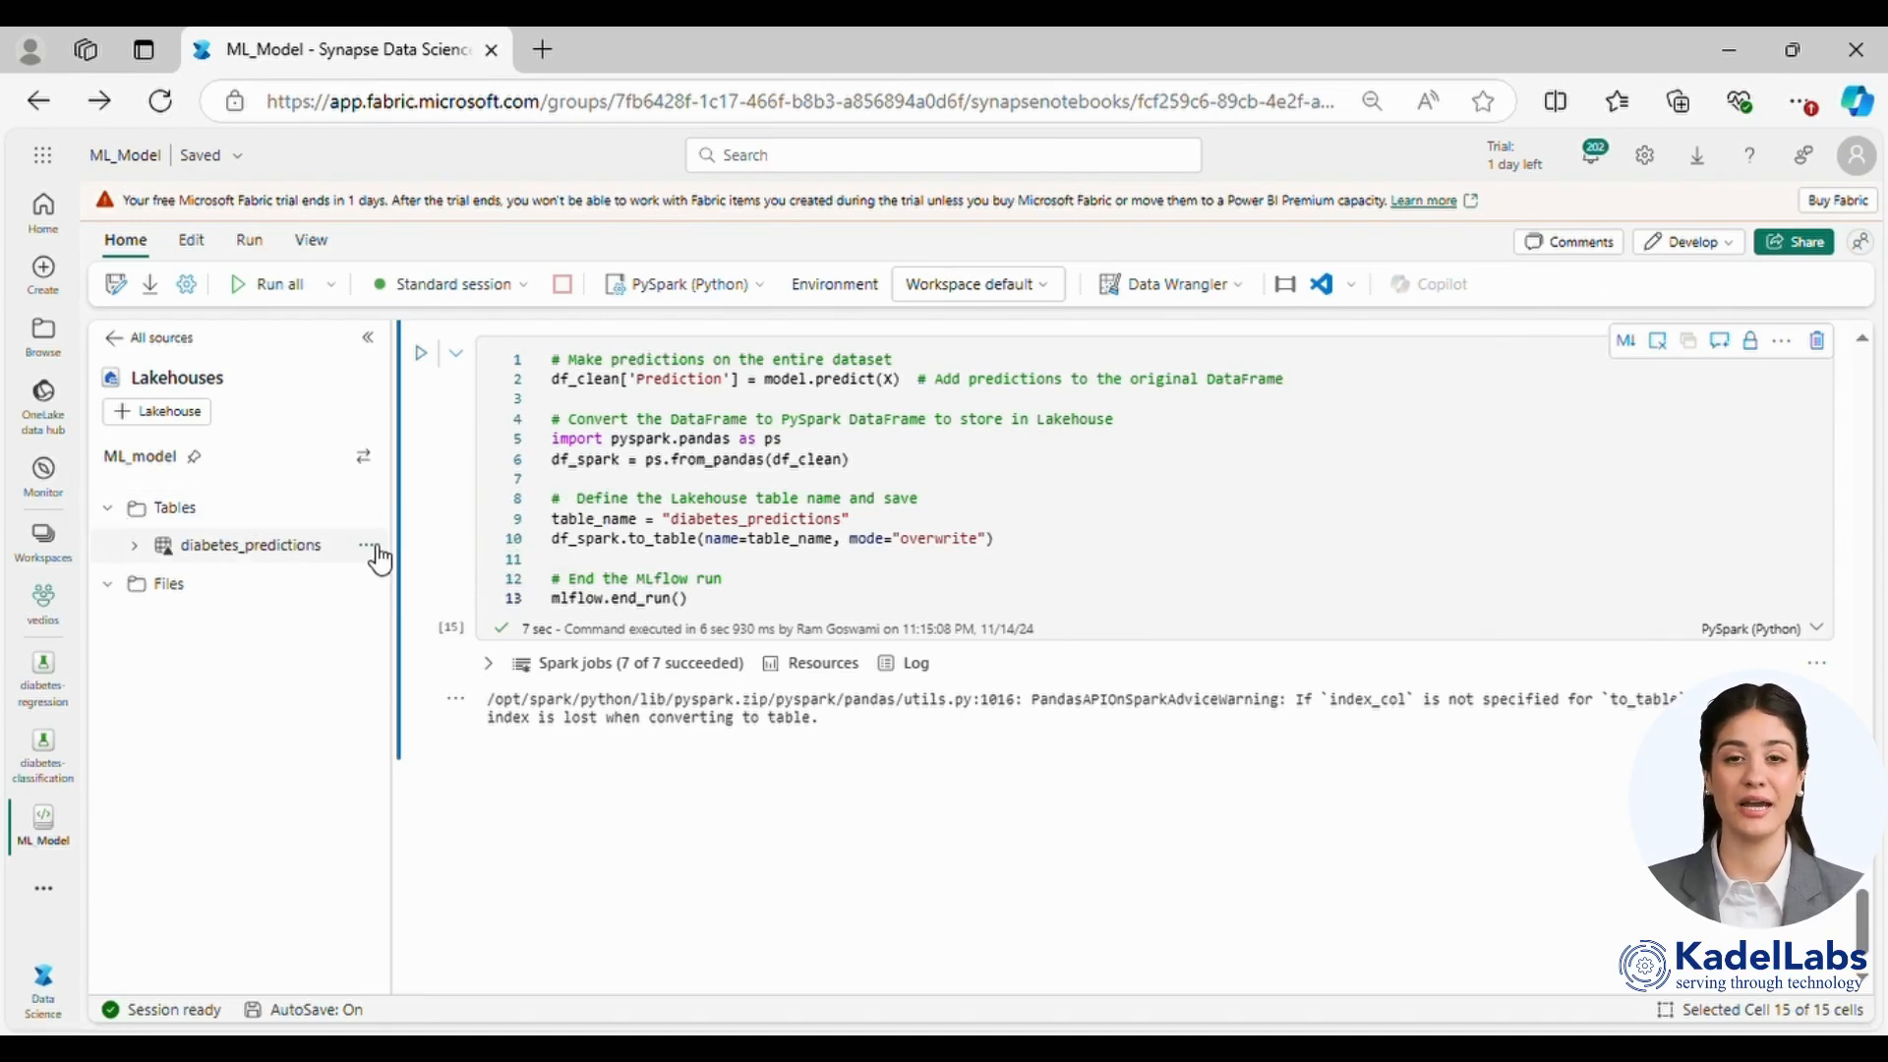